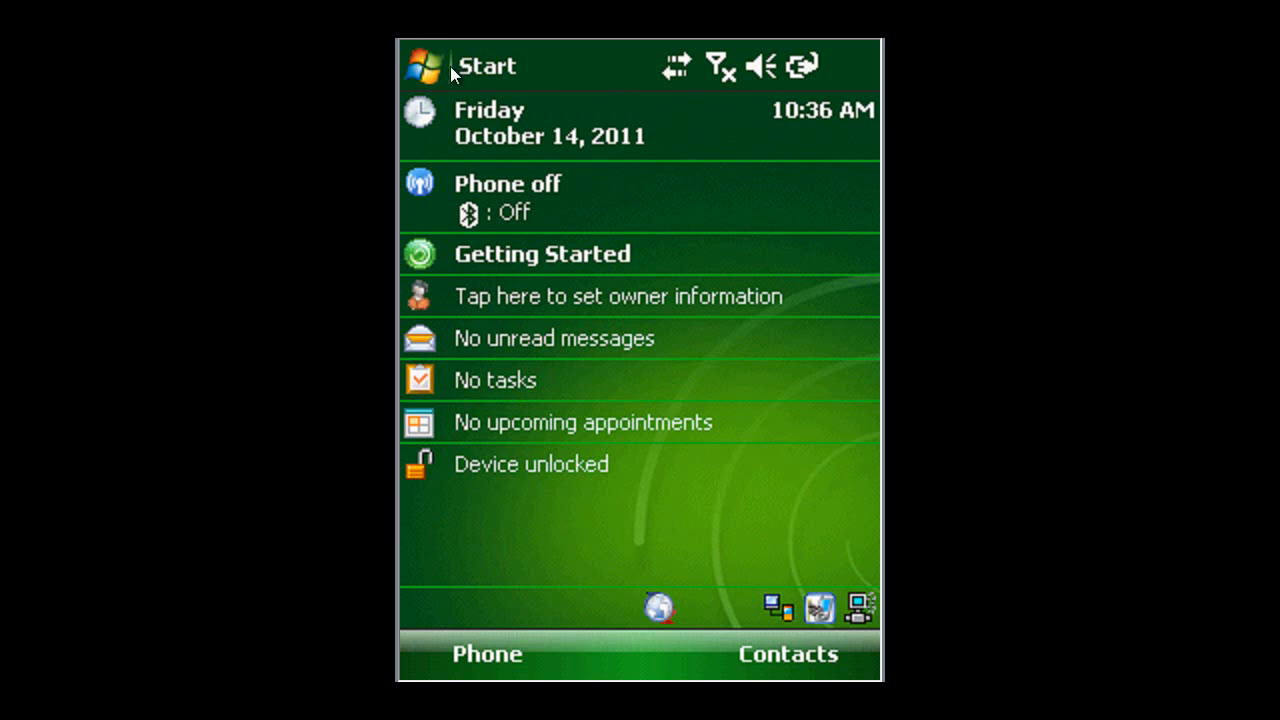
Step: Open Internet Explorer from the Start menu
{"action": "left_click", "coordinate": [424, 66]}
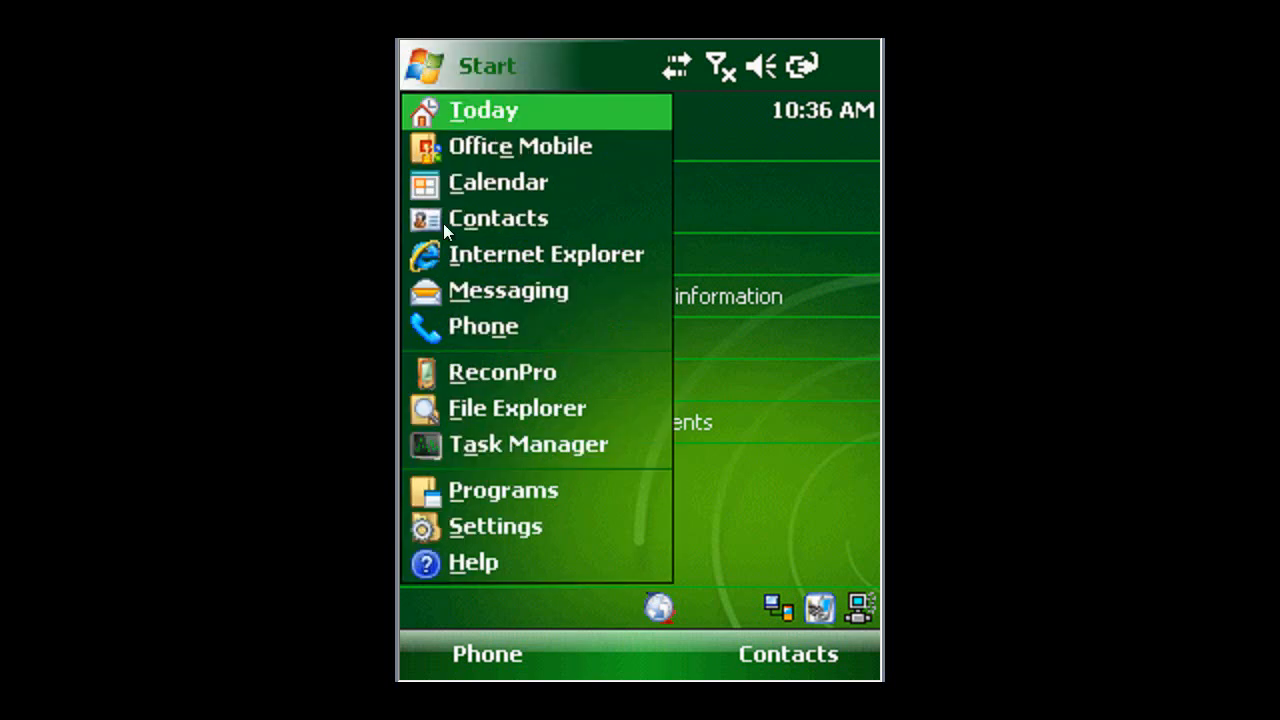
{"action": "left_click", "coordinate": [546, 254]}
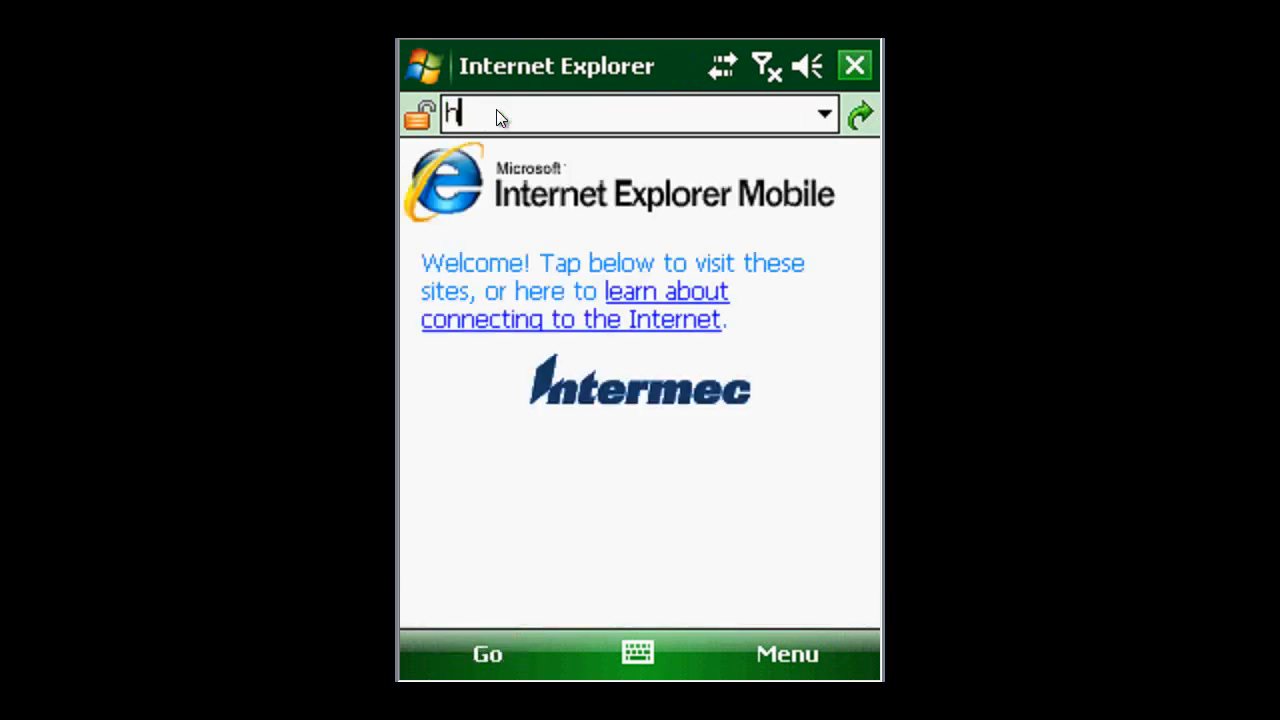
{"action": "type", "text": "ttp"}
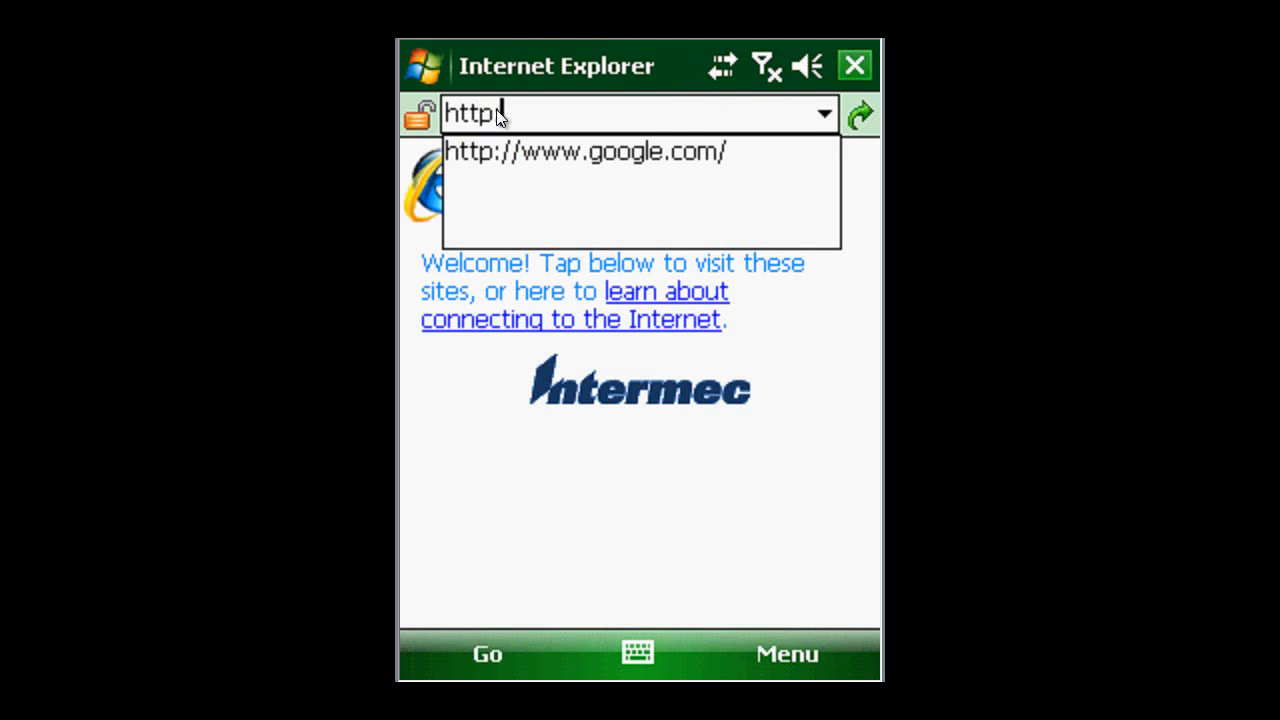
{"action": "type", "text": "://sure"}
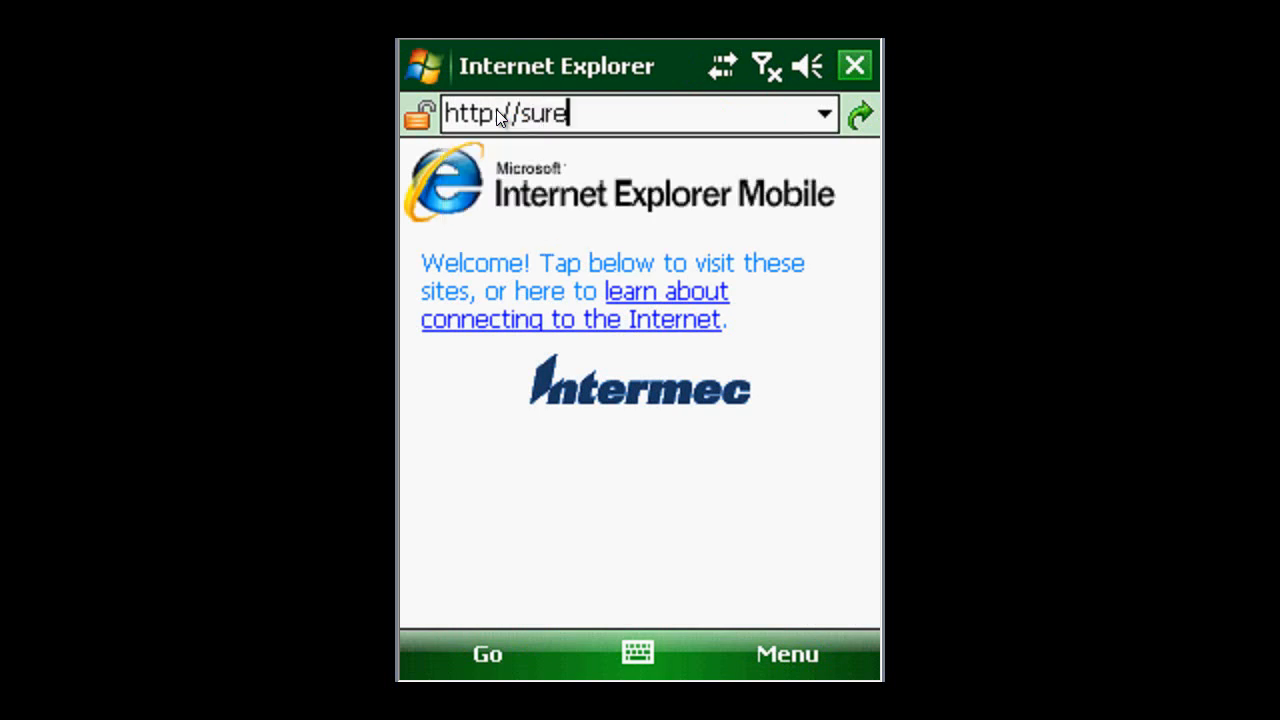
{"action": "type", "text": "mdm.42ge"}
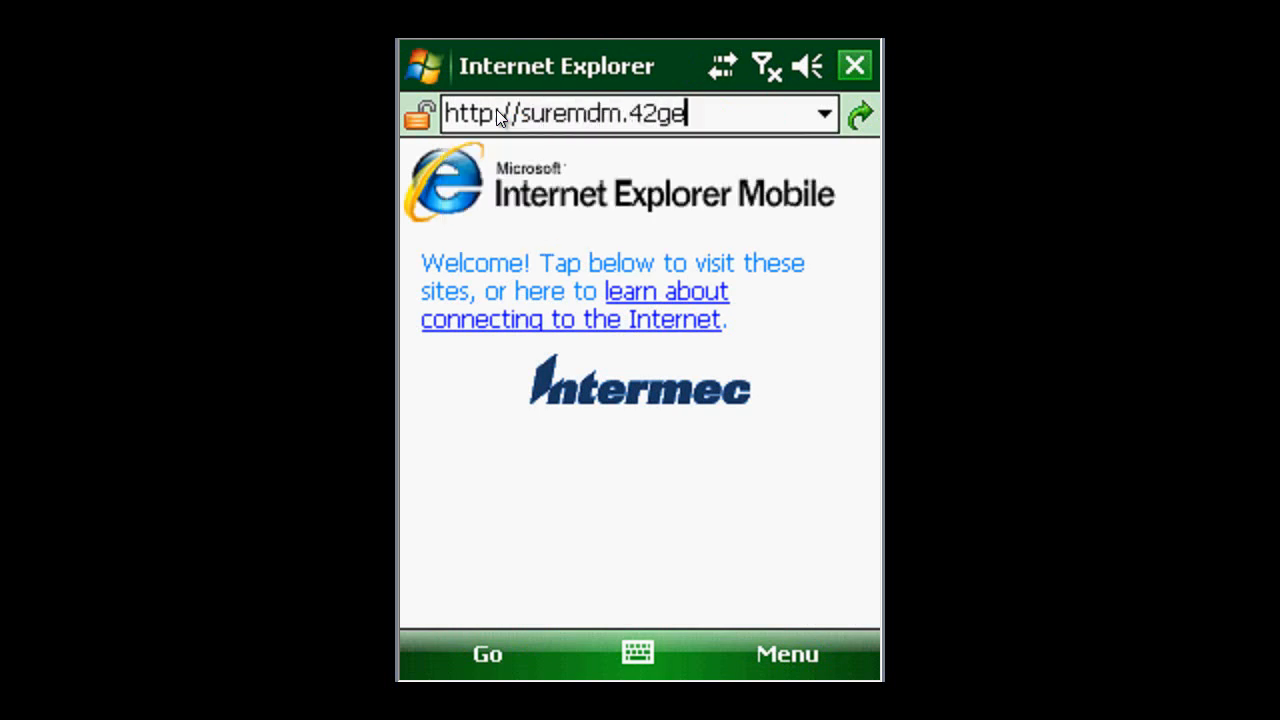
{"action": "type", "text": "ars.com/g"}
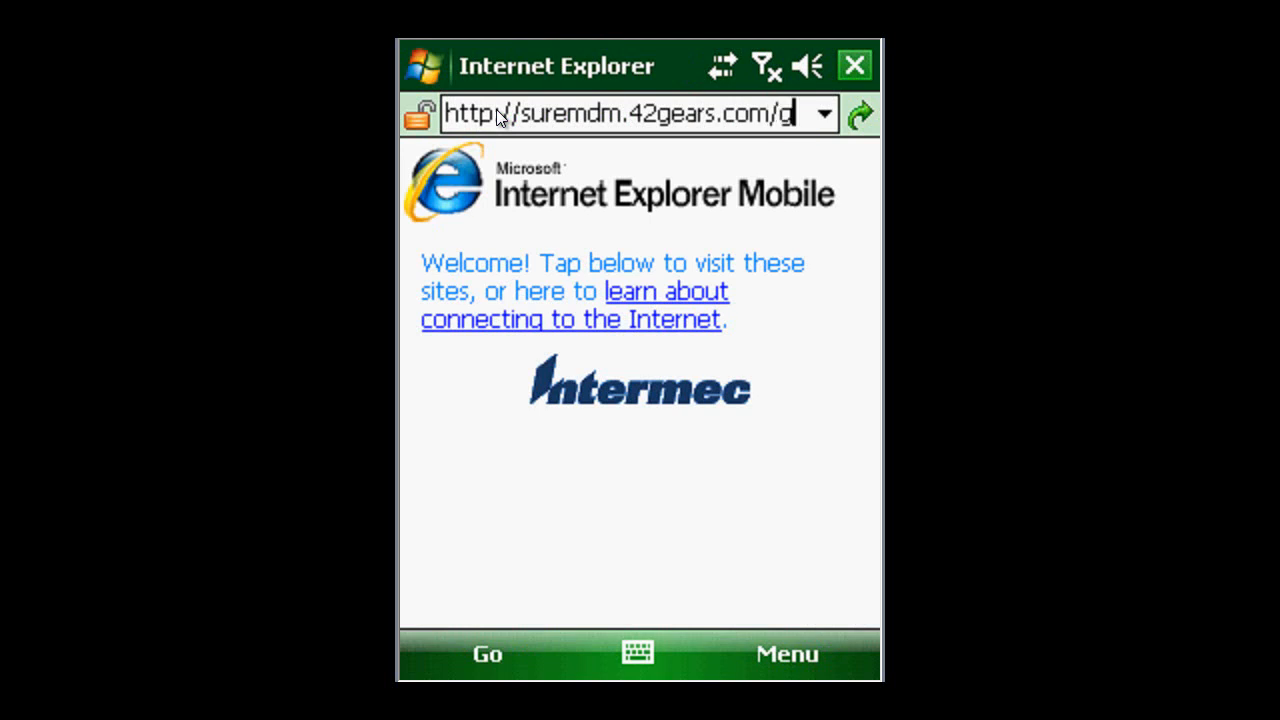
{"action": "type", "text": "etnix"}
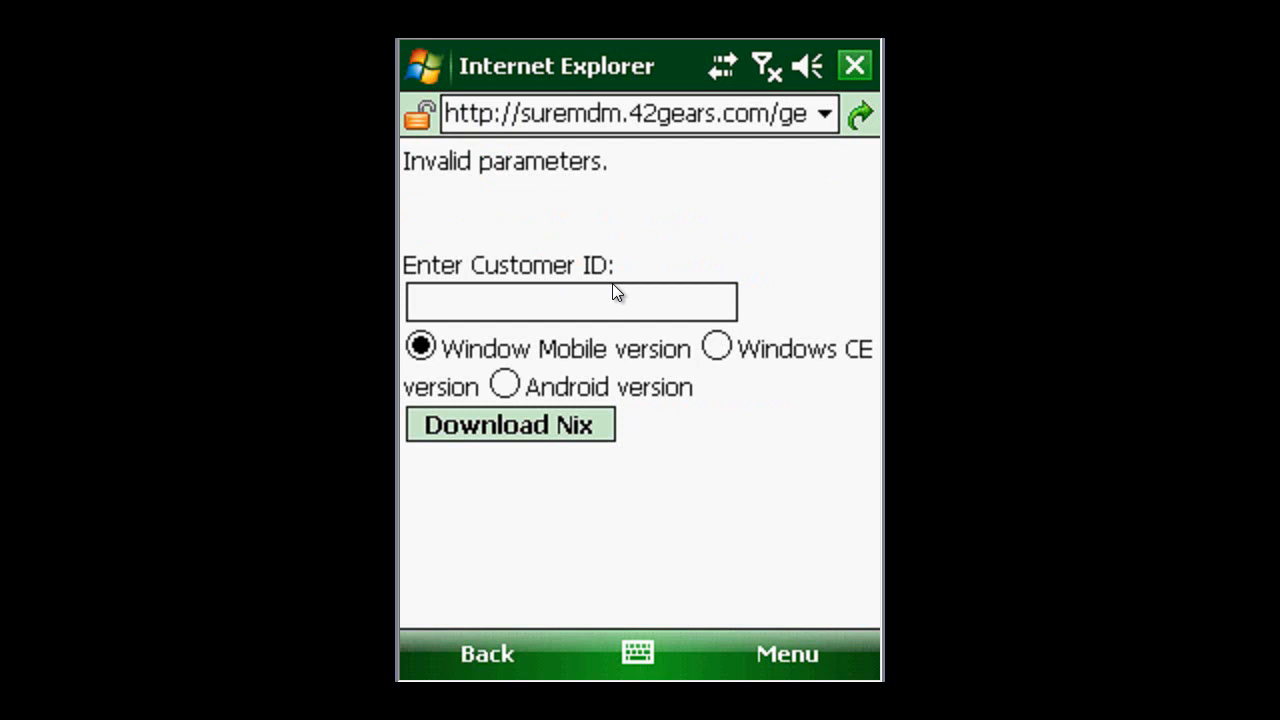
{"action": "mouse_move", "coordinate": [578, 355]}
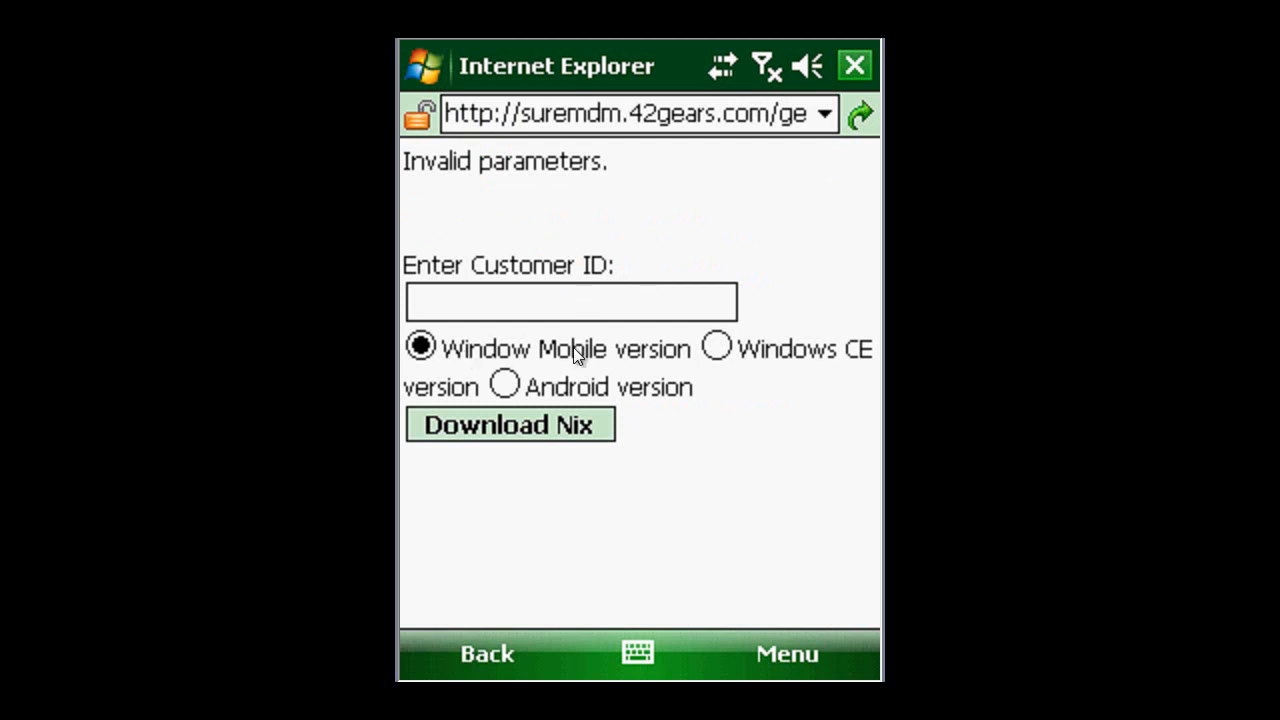
{"action": "left_click", "coordinate": [571, 301]}
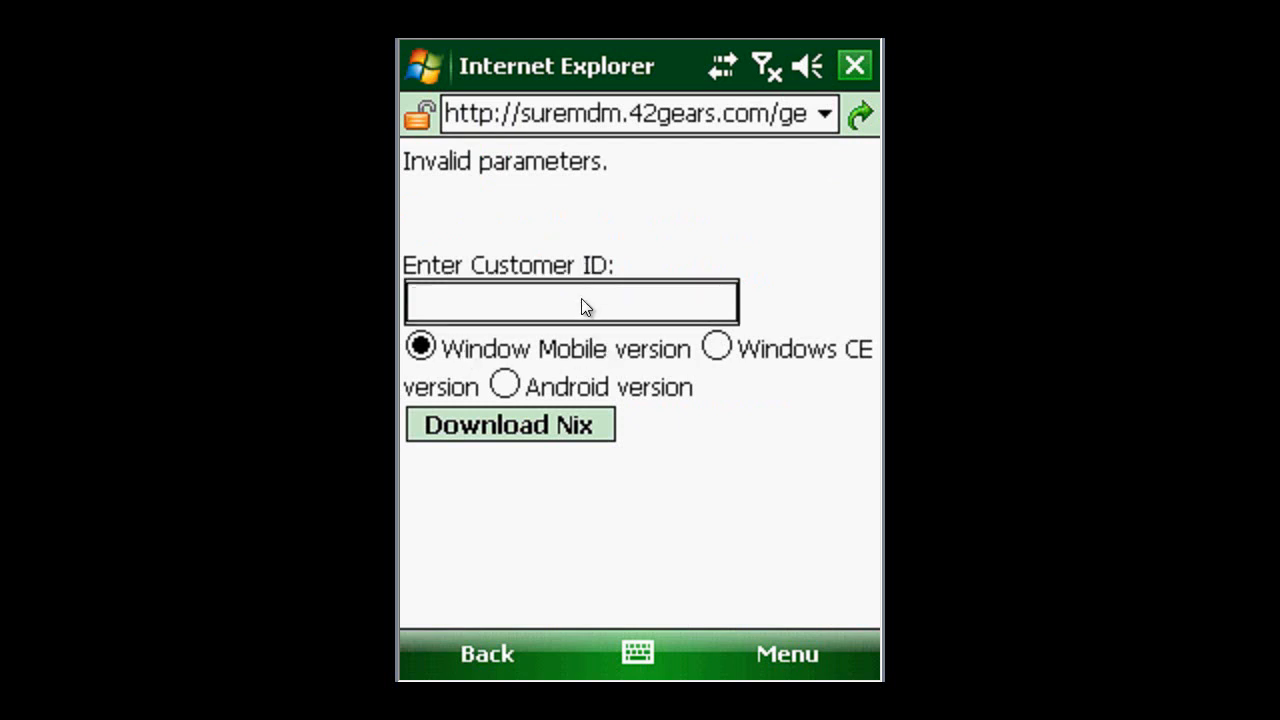
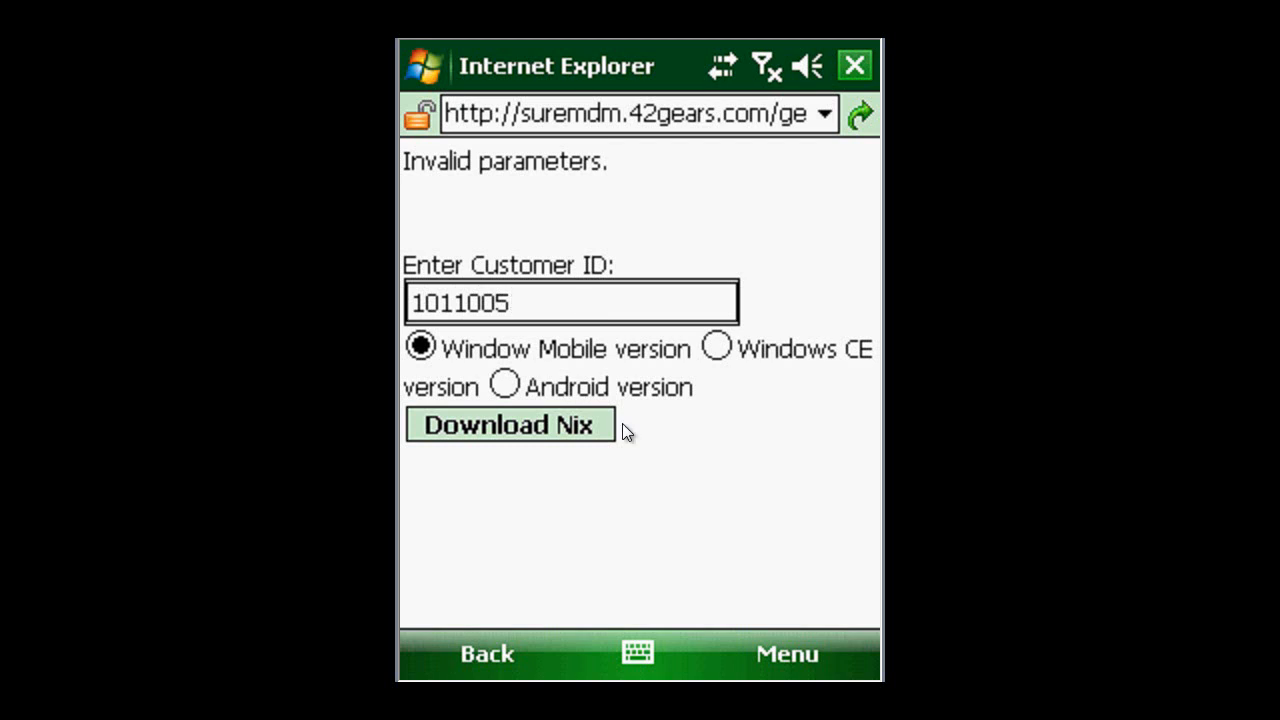
{"action": "left_click", "coordinate": [511, 425]}
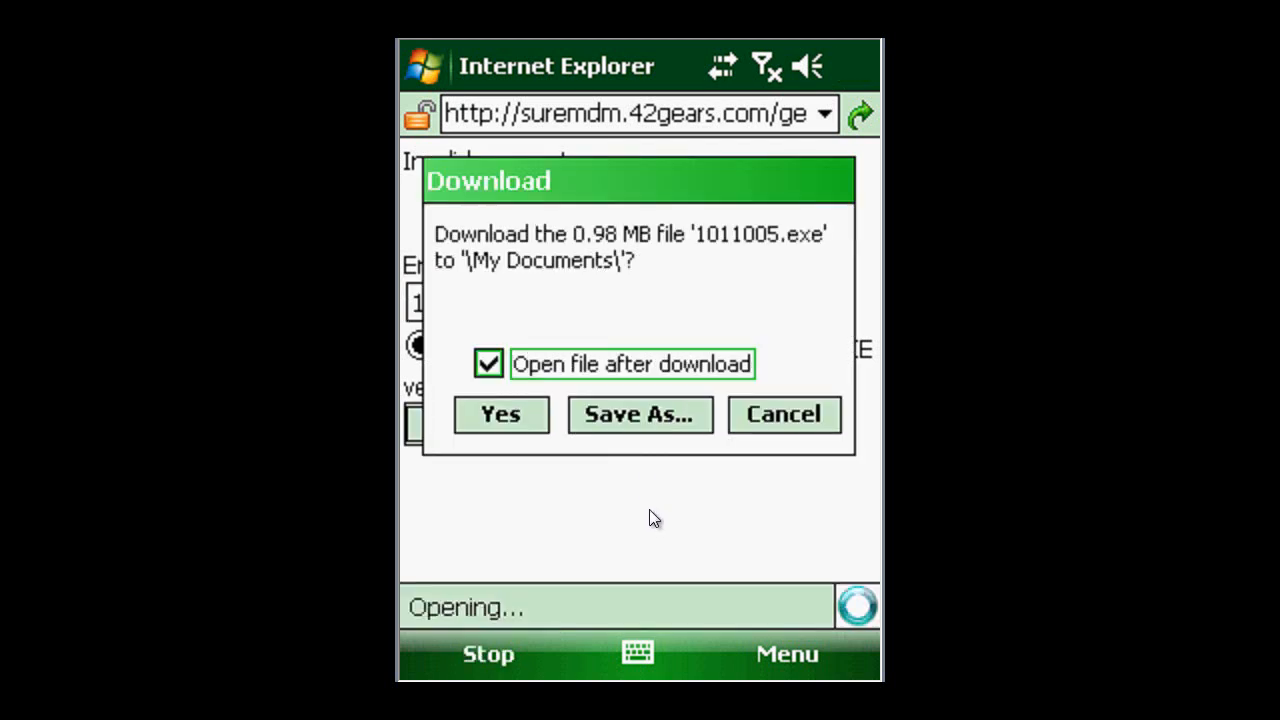
{"action": "mouse_move", "coordinate": [495, 393]}
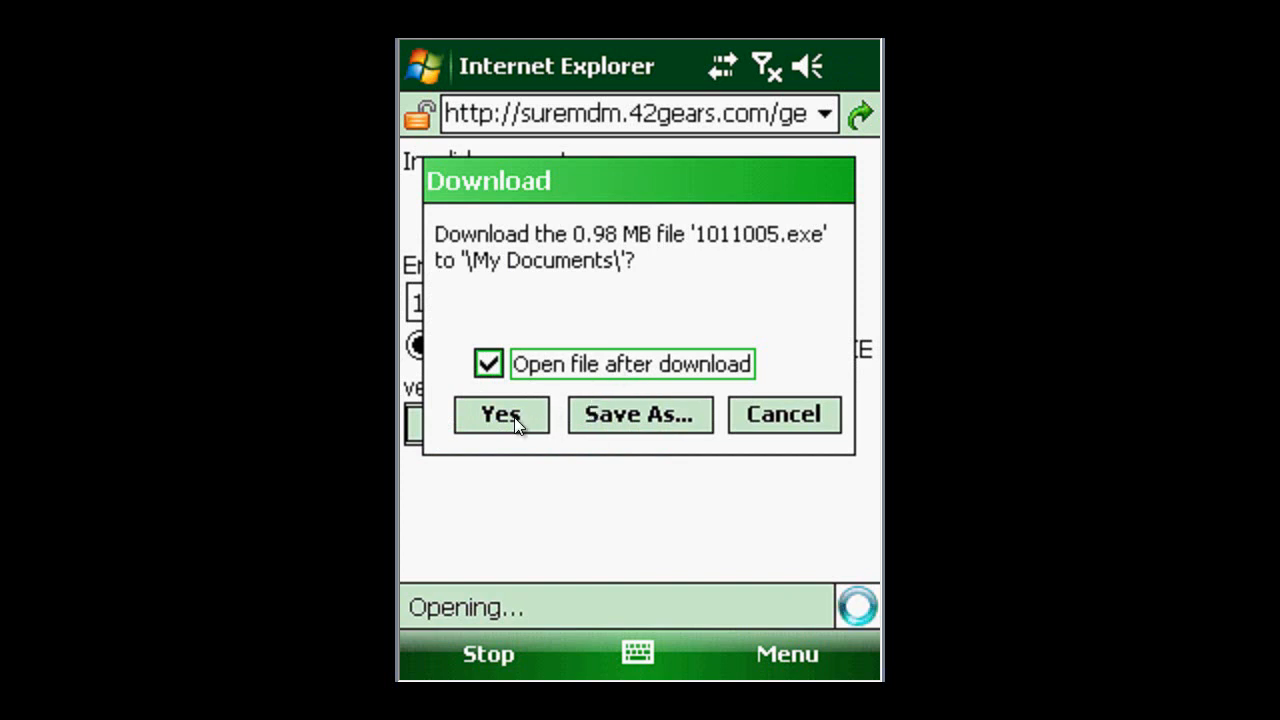
Step: Accept downloading 1011005.exe with Open file after download checked
{"action": "left_click", "coordinate": [500, 414]}
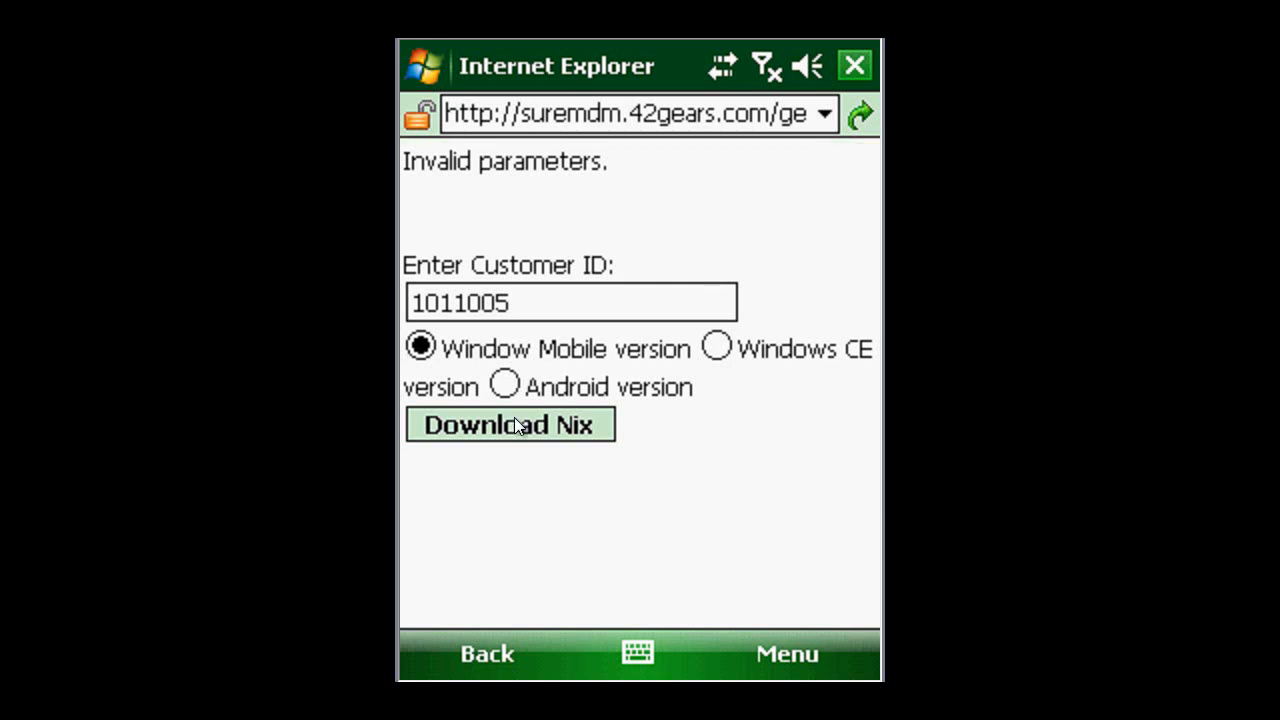
{"action": "left_click", "coordinate": [510, 424]}
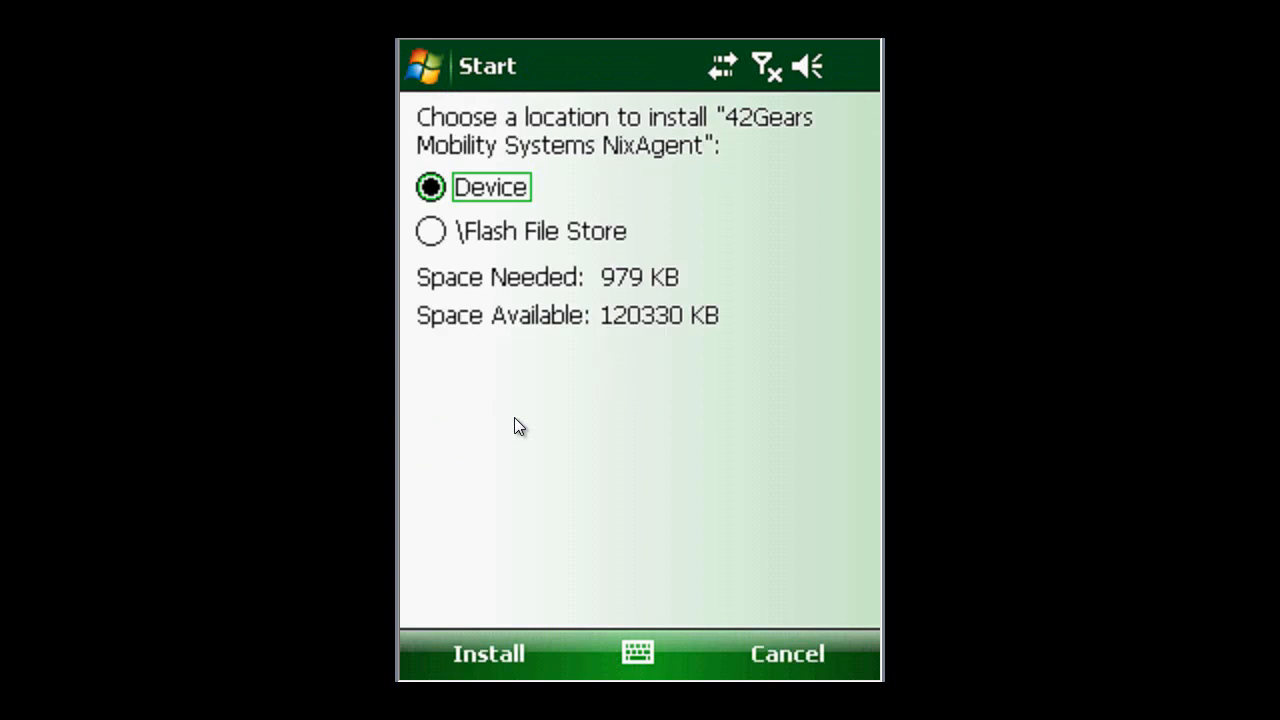
{"action": "mouse_move", "coordinate": [718, 166]}
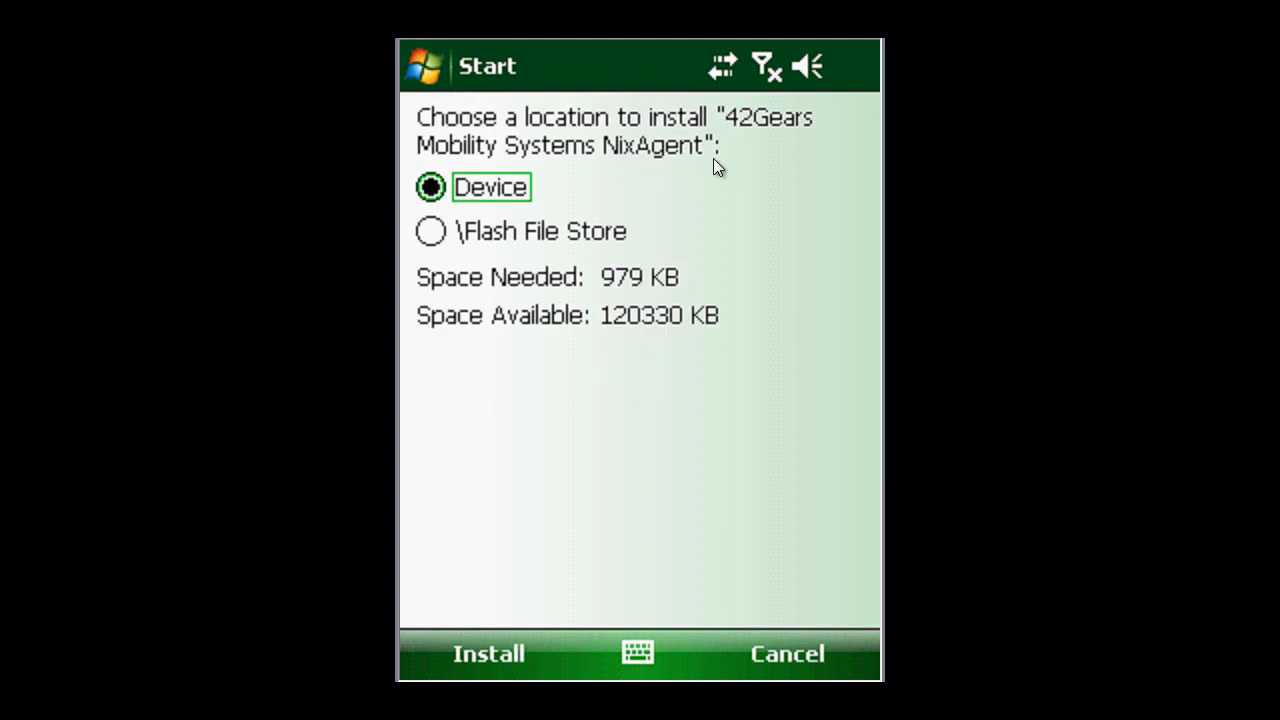
{"action": "mouse_move", "coordinate": [502, 615]}
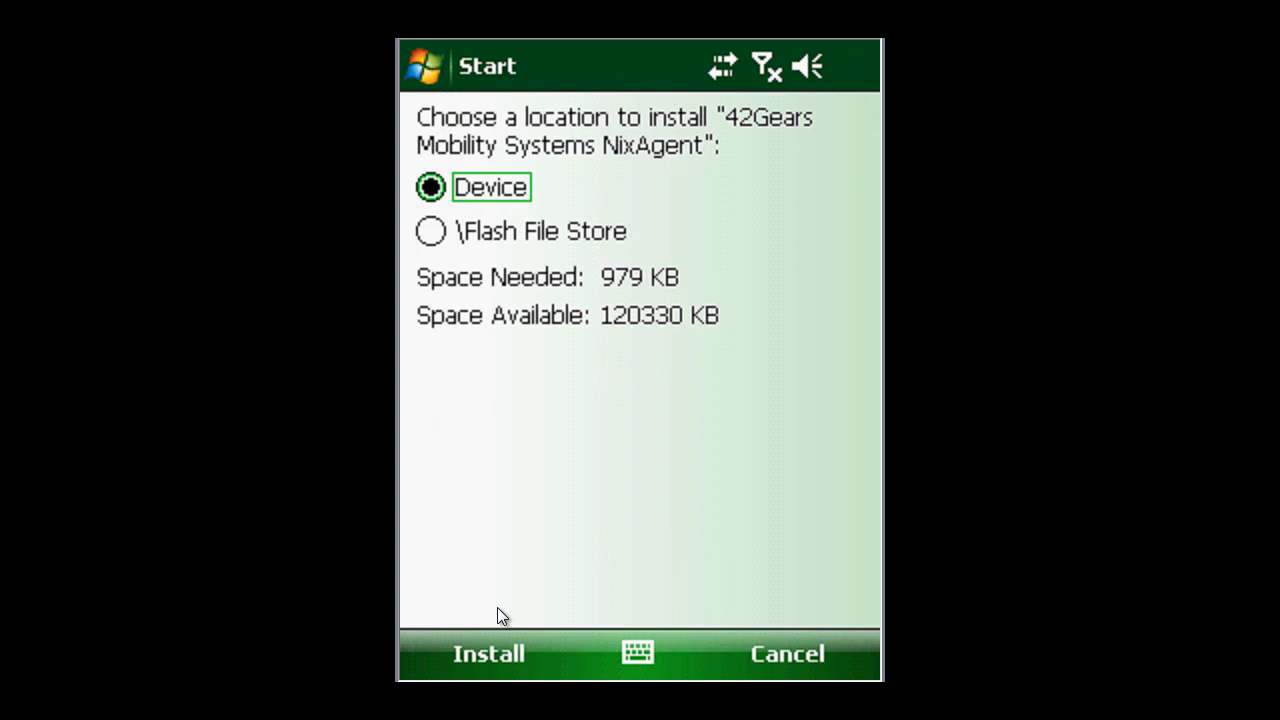
Step: Install the NixAgent package with the Device location selected
{"action": "left_click", "coordinate": [489, 654]}
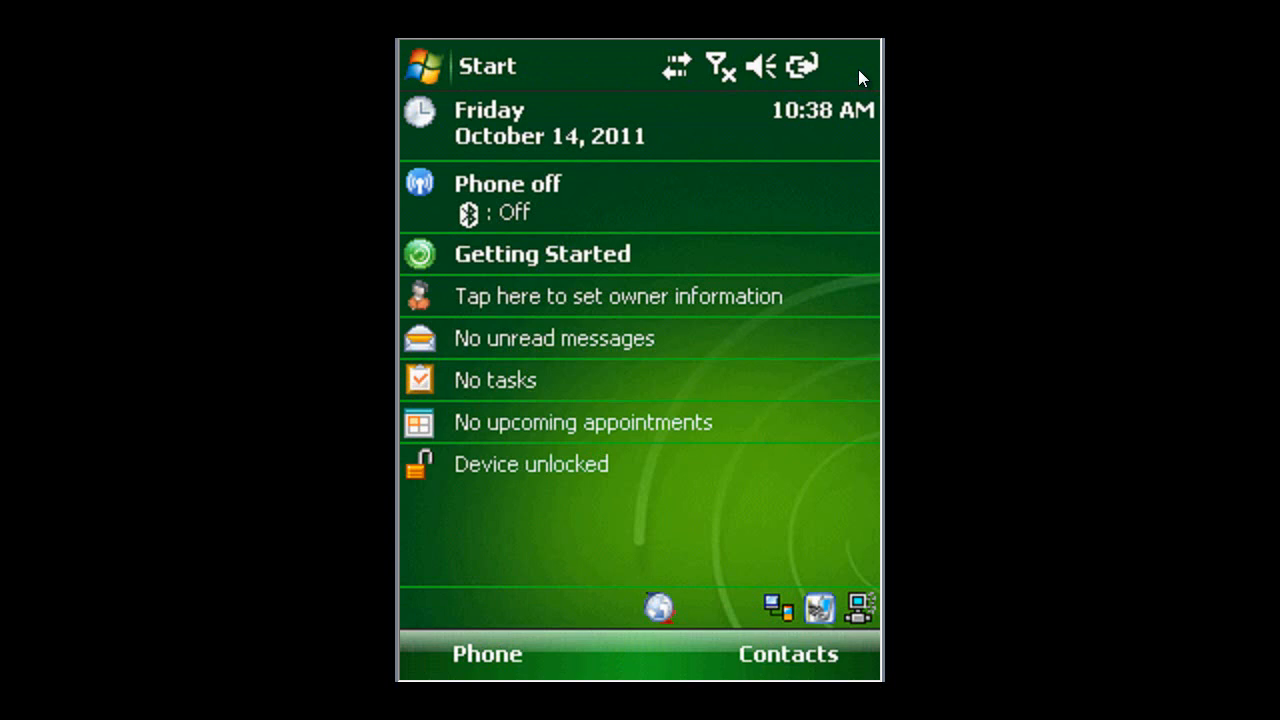
{"action": "mouse_move", "coordinate": [460, 66]}
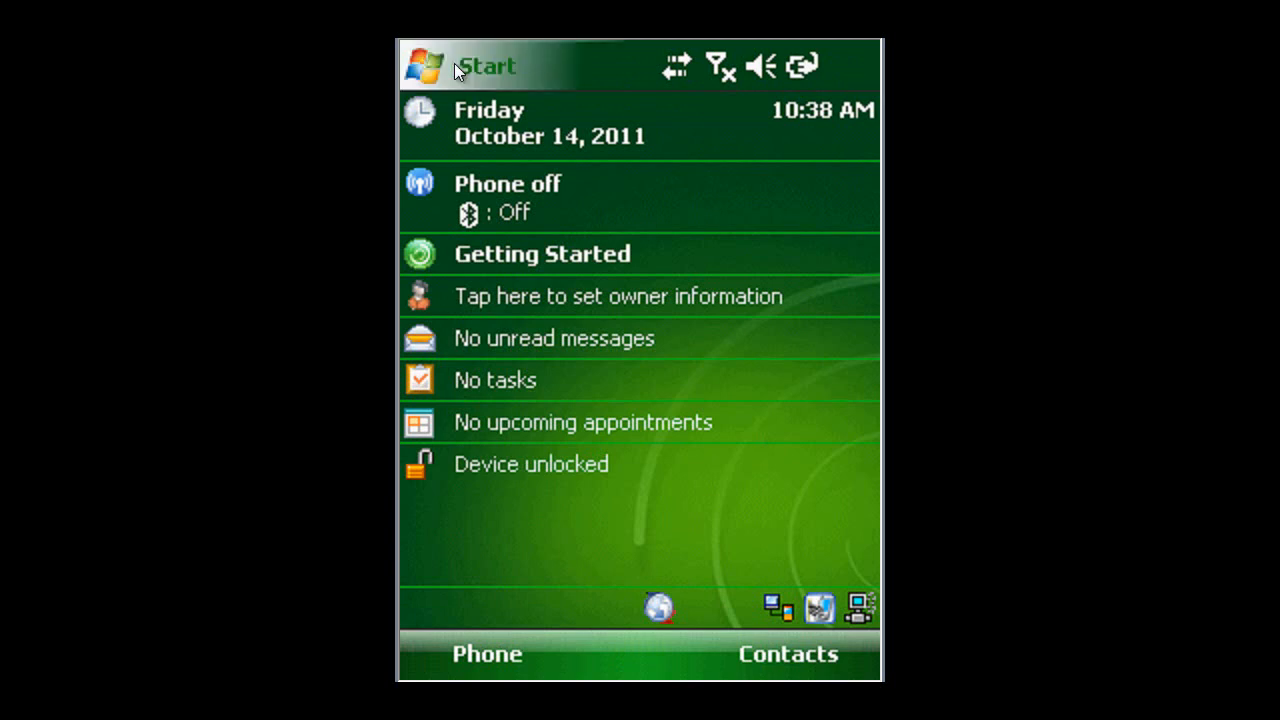
Step: Open the Programs list from the Start menu
{"action": "left_click", "coordinate": [460, 66]}
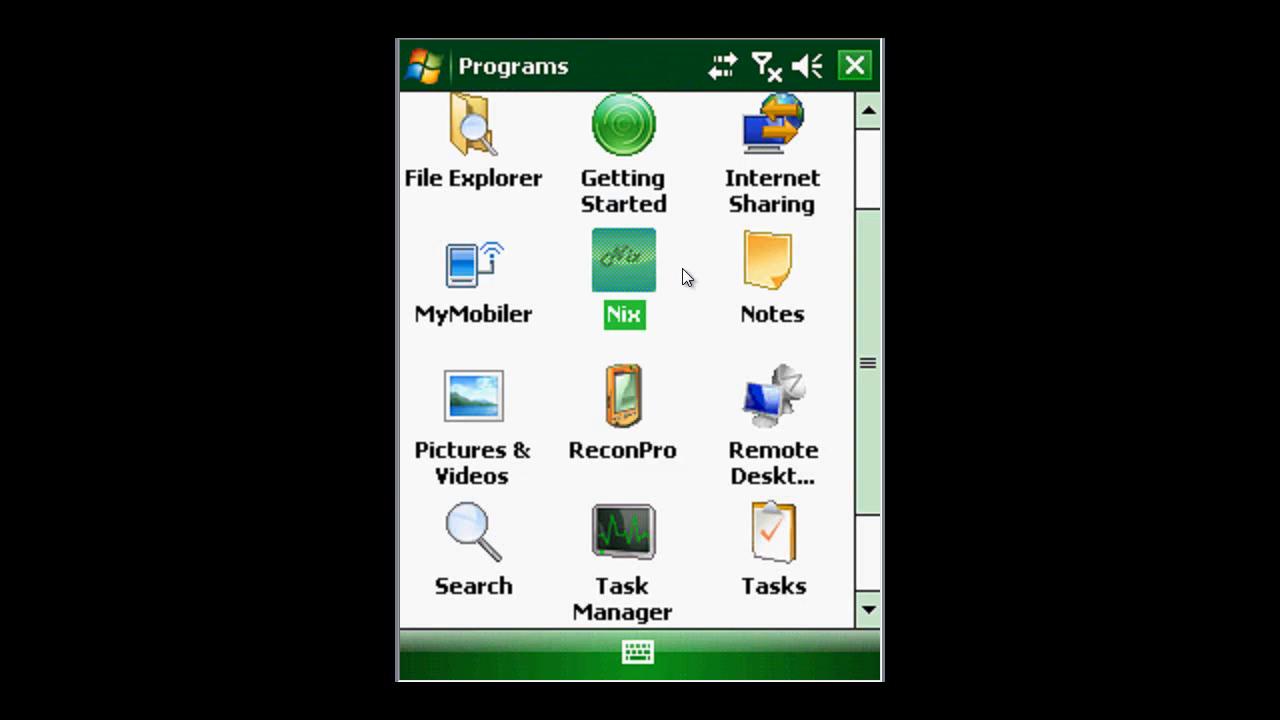
Step: Launch Nix Mobile Agent from the Programs list
{"action": "left_click", "coordinate": [623, 262]}
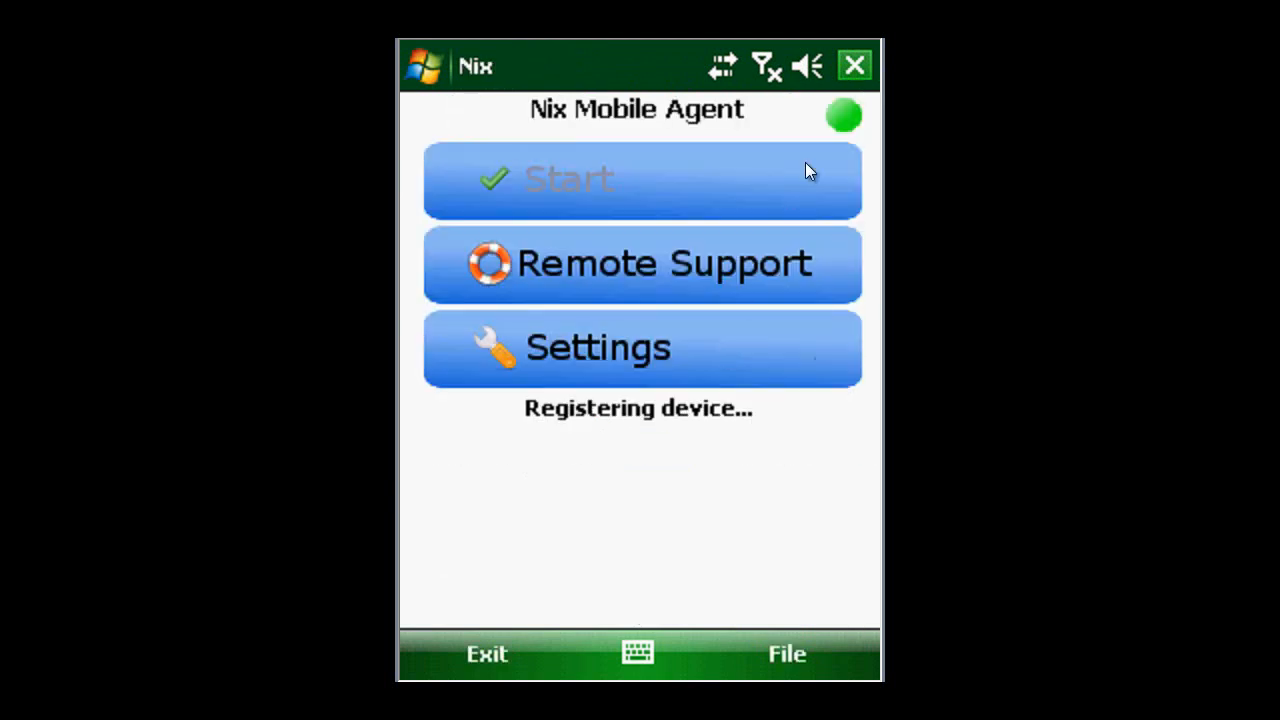
{"action": "mouse_move", "coordinate": [638, 172]}
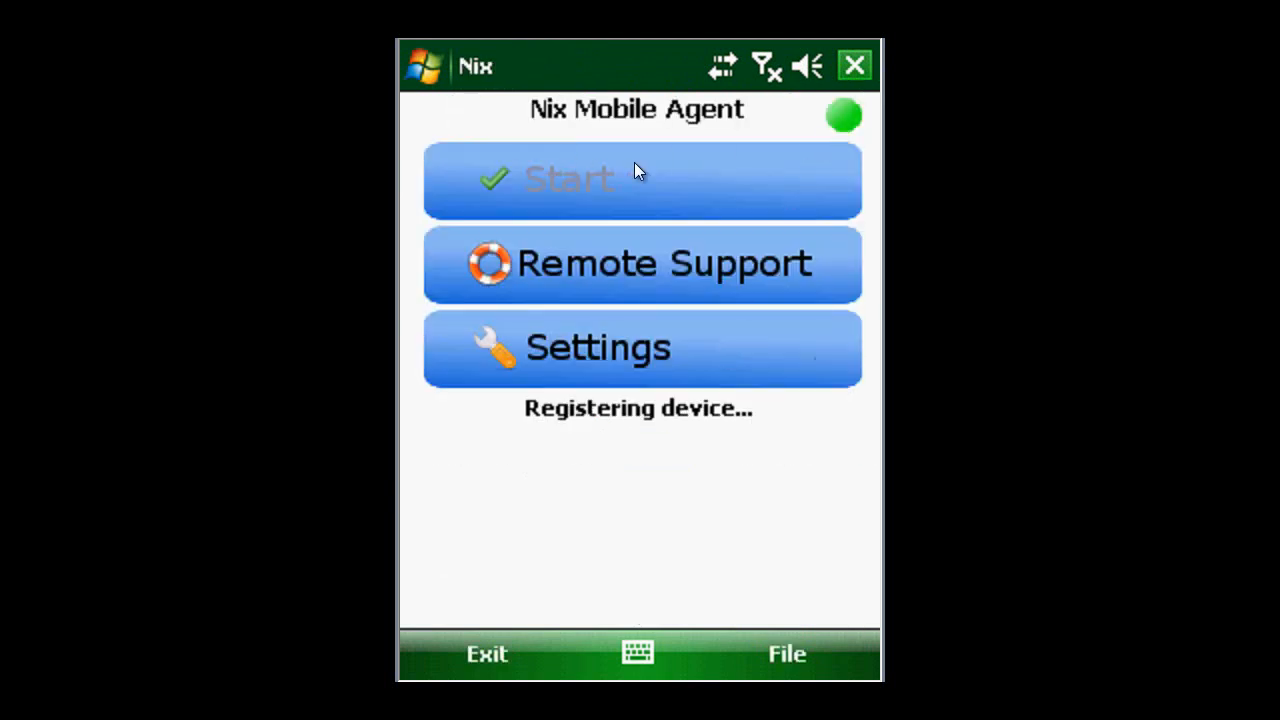
{"action": "mouse_move", "coordinate": [713, 489]}
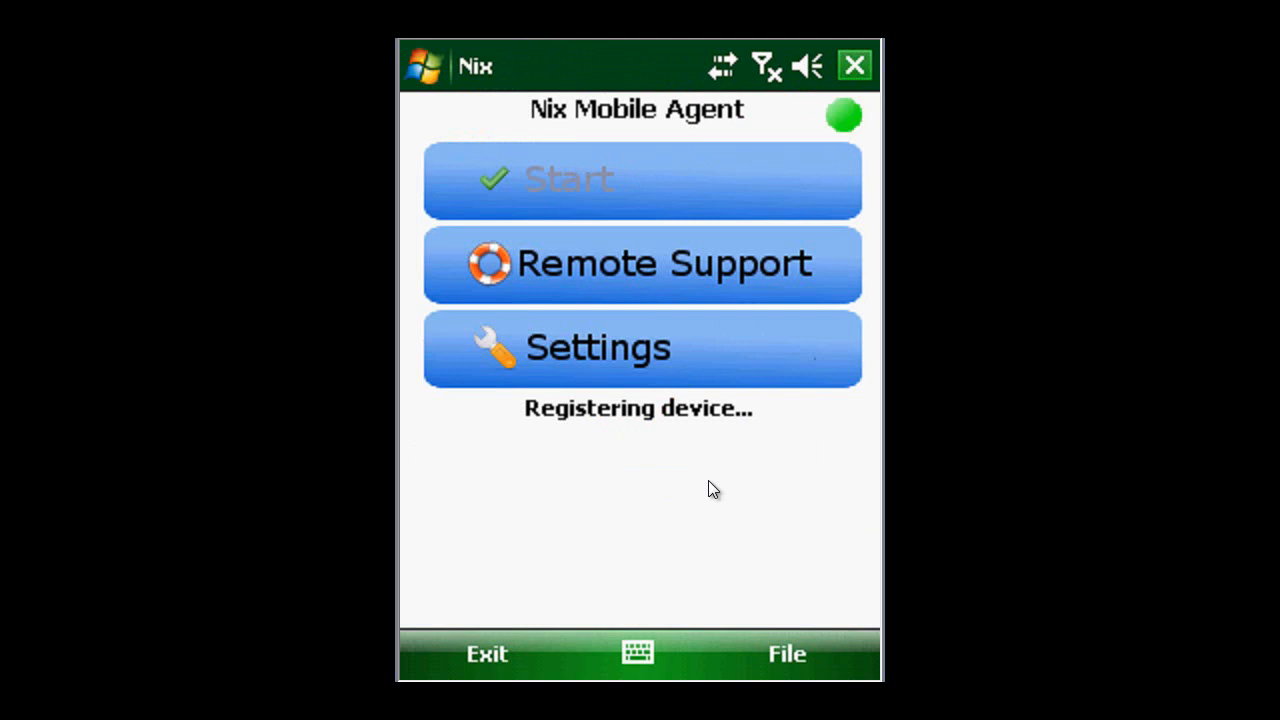
{"action": "mouse_move", "coordinate": [712, 490]}
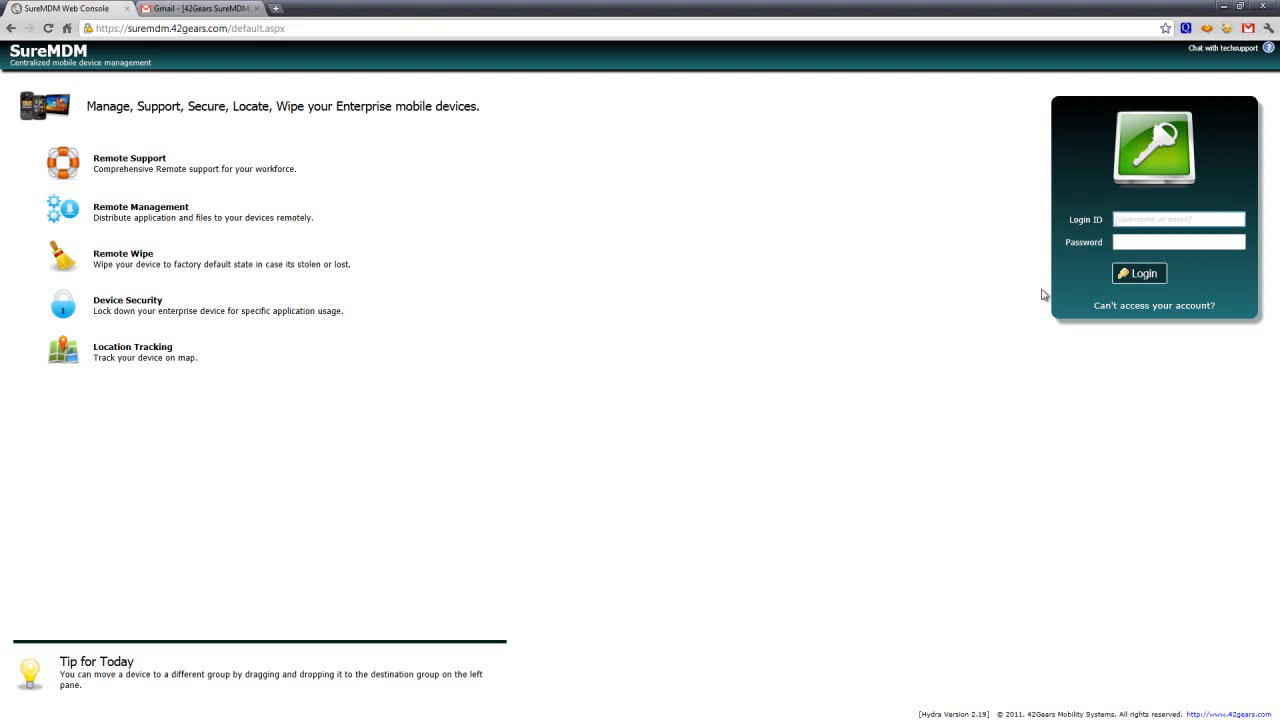
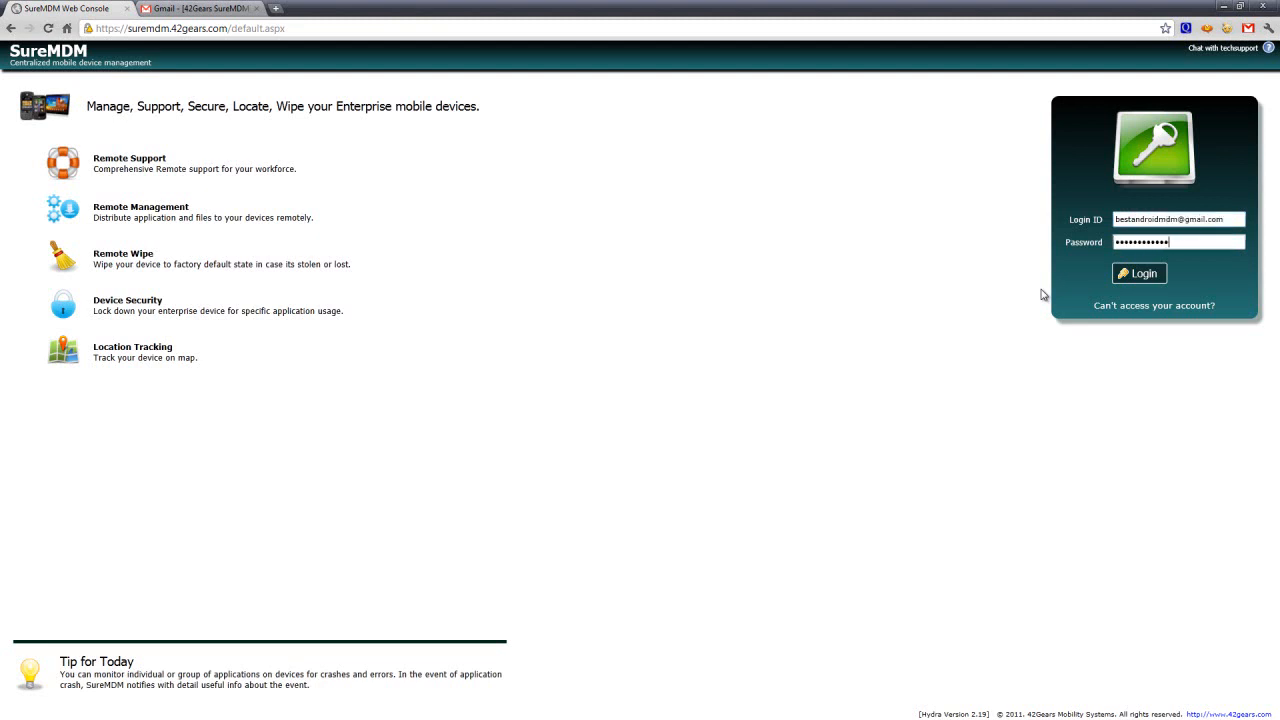
{"action": "left_click", "coordinate": [1139, 273]}
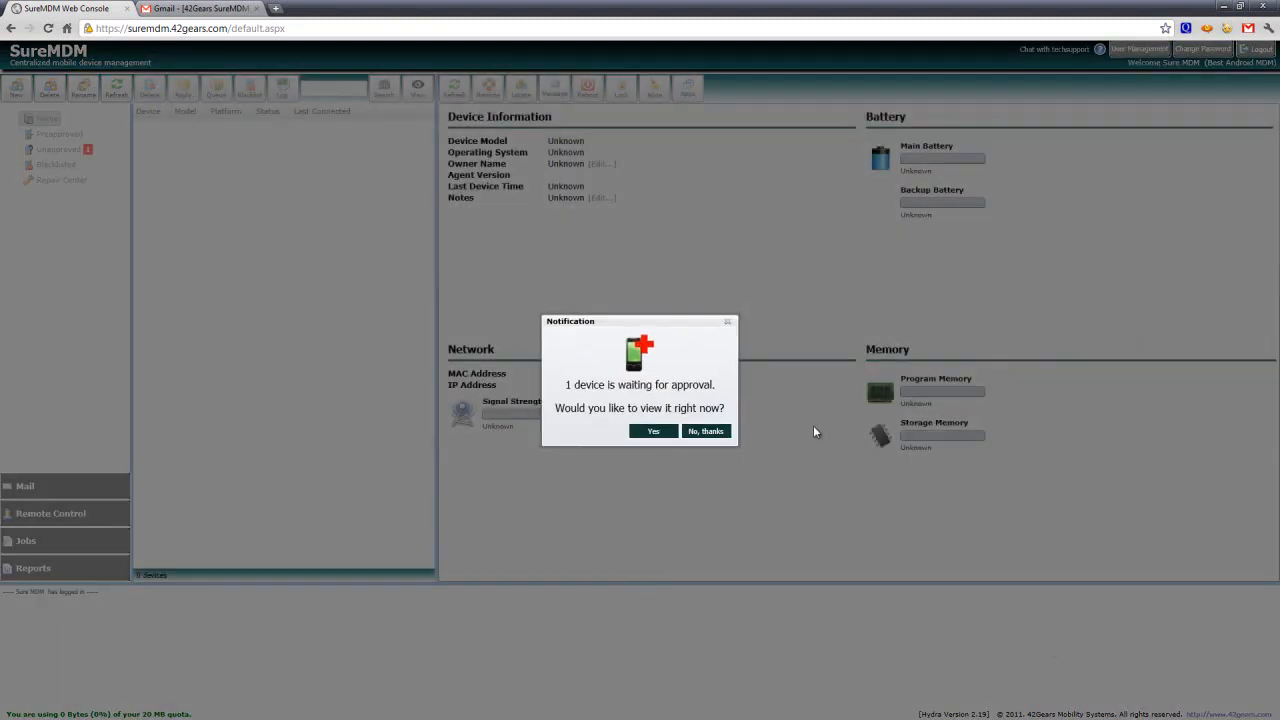
{"action": "mouse_move", "coordinate": [599, 426]}
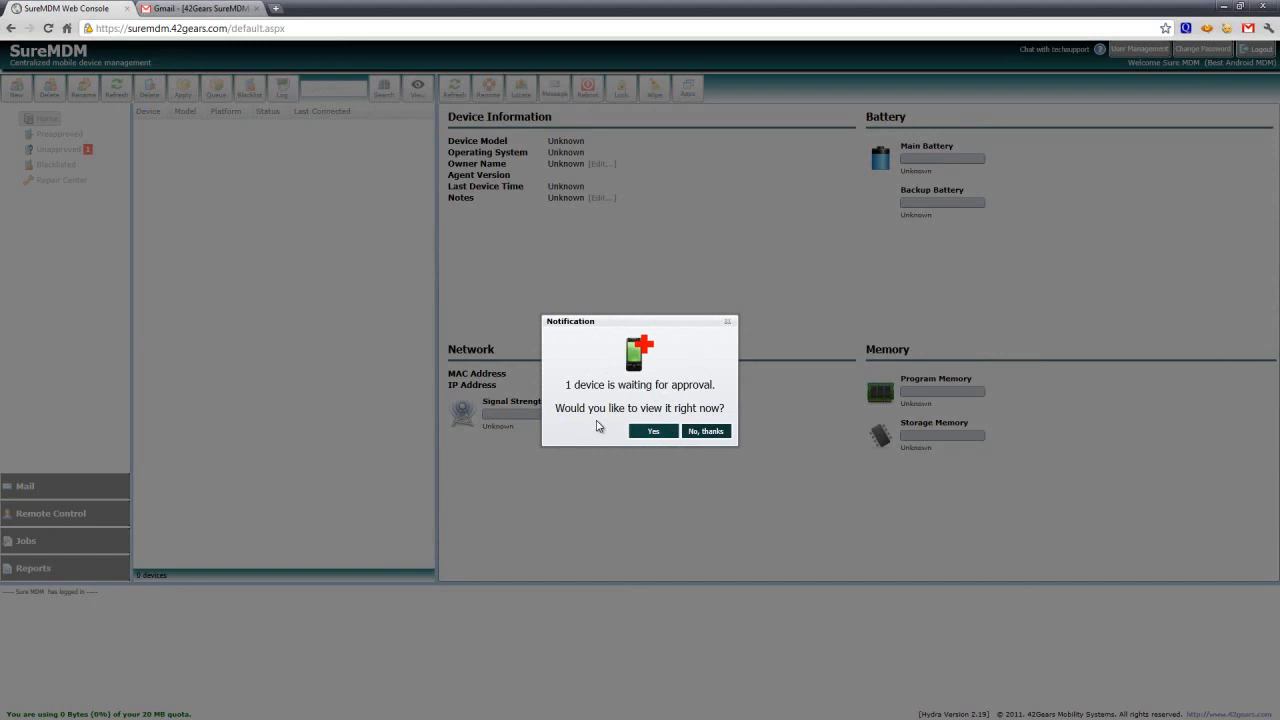
Step: Accept the notification to open the unapproved devices list
{"action": "left_click", "coordinate": [653, 431]}
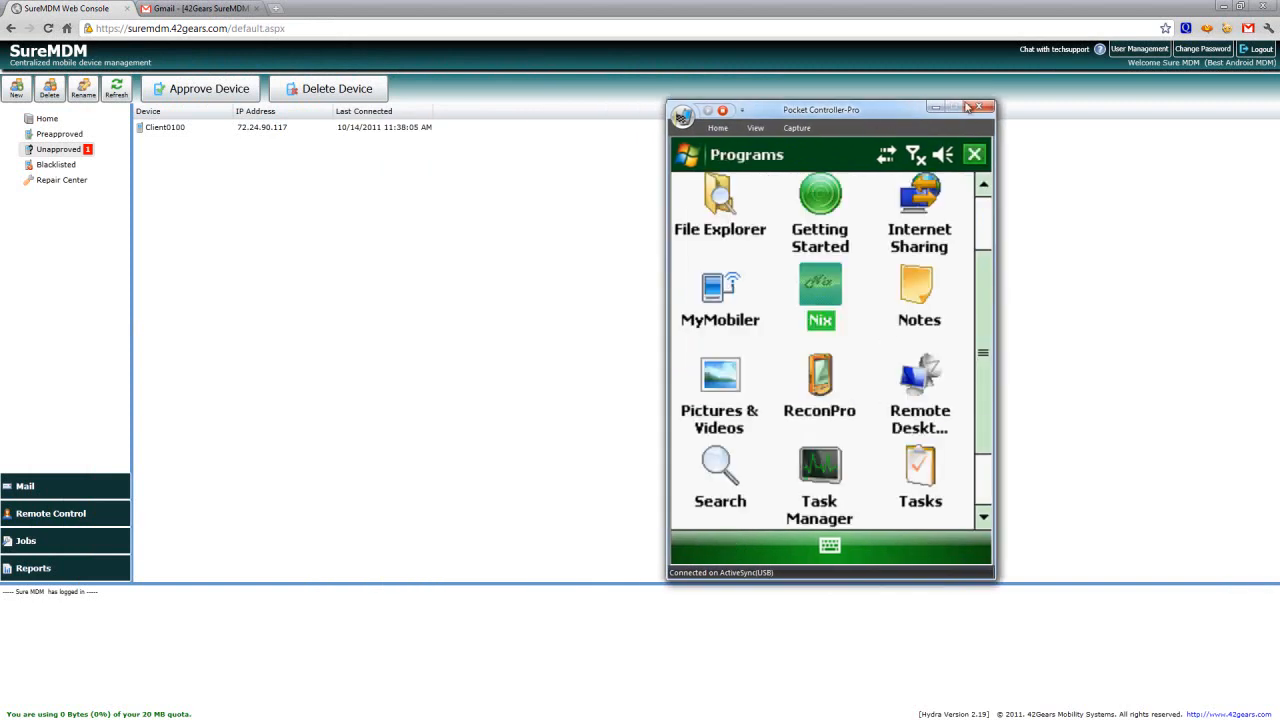
Step: Select Client0100 and approve the device
{"action": "left_click", "coordinate": [986, 108]}
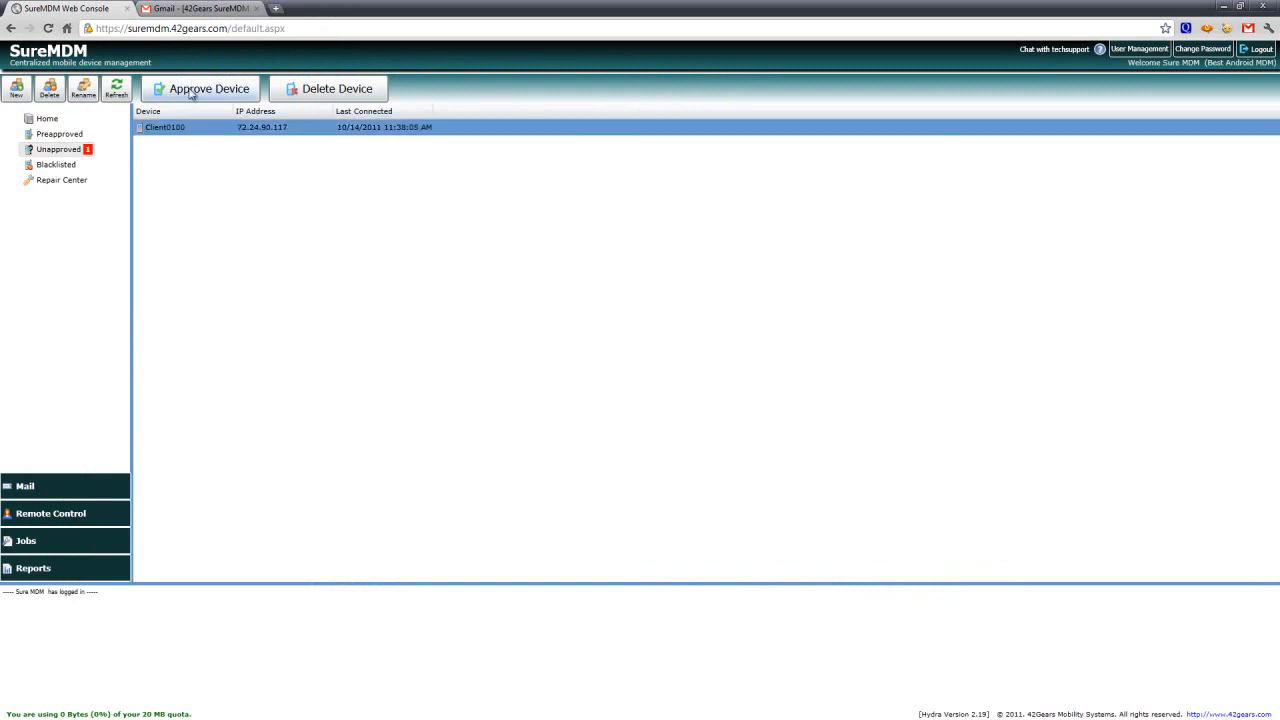
{"action": "left_click", "coordinate": [209, 88]}
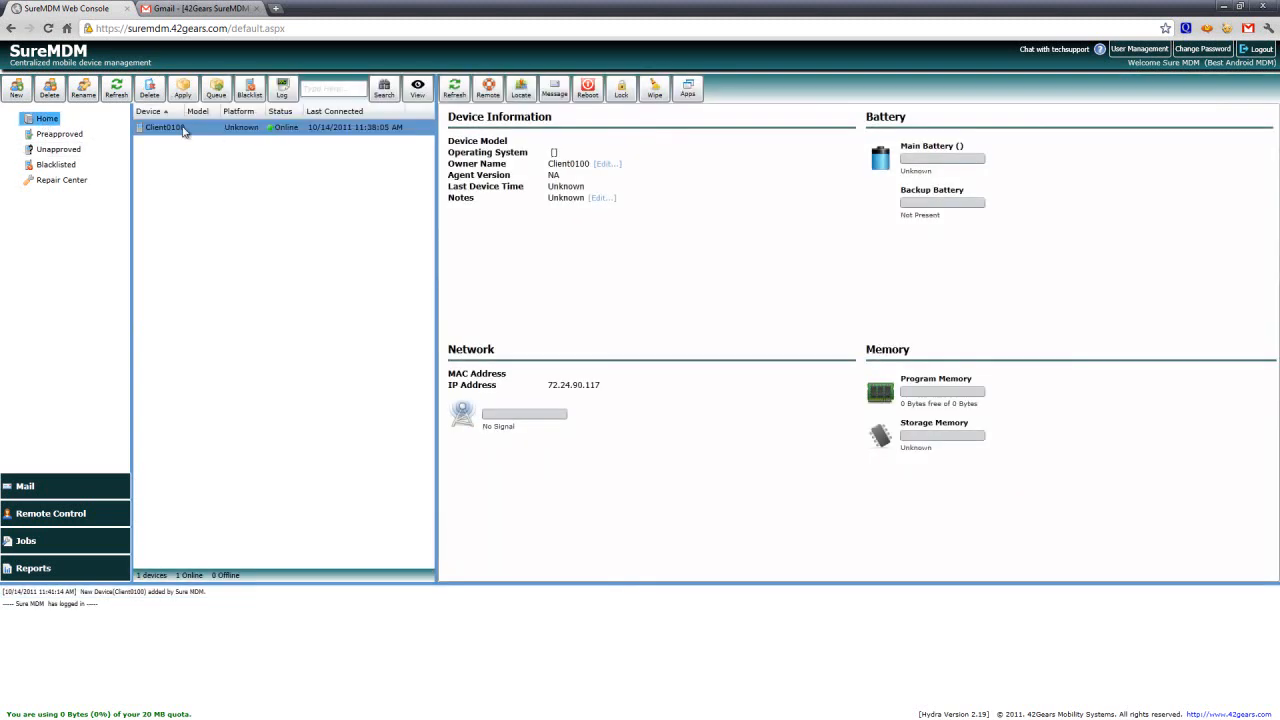
{"action": "mouse_move", "coordinate": [228, 128]}
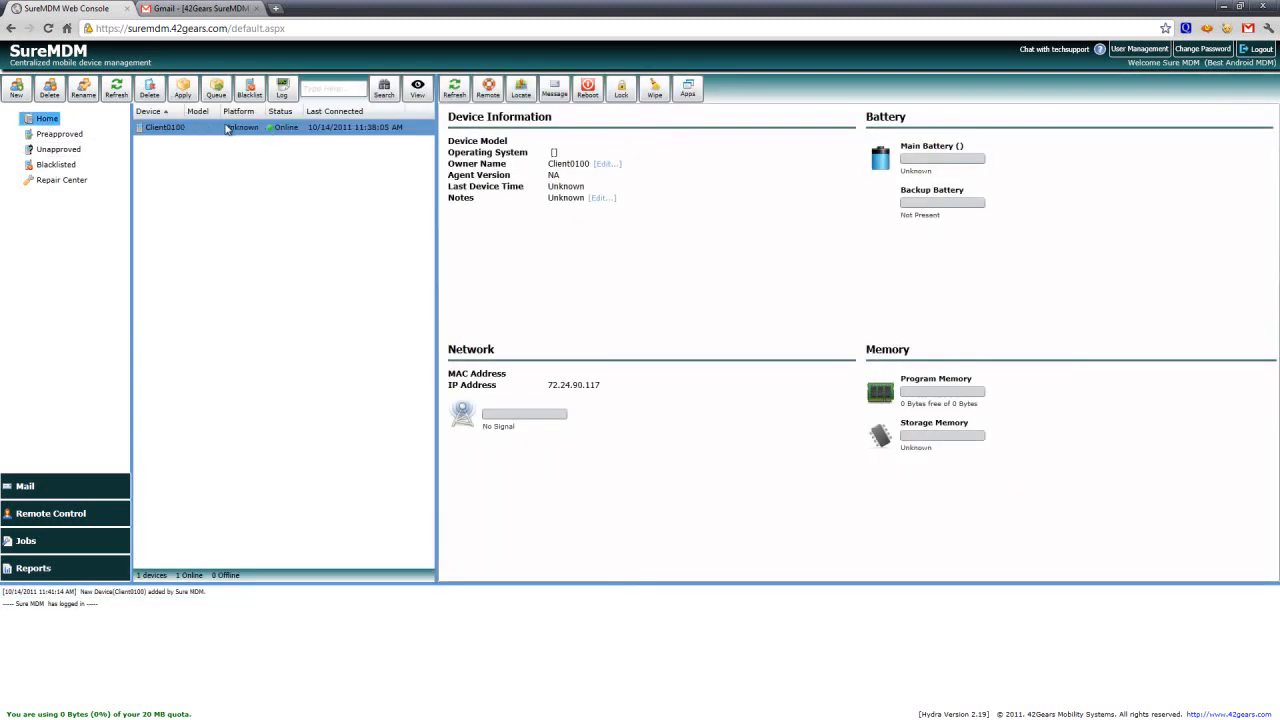